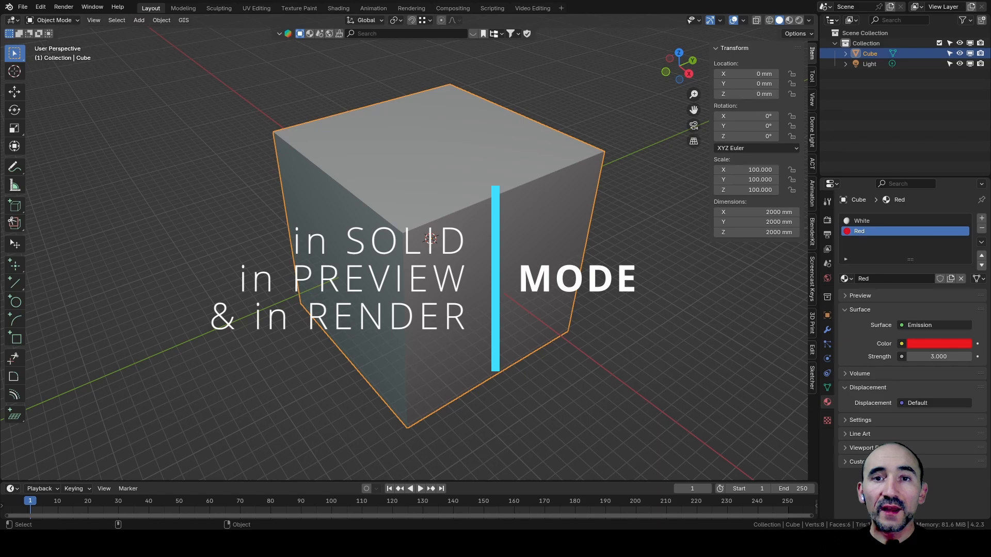
{"action": "mouse_move", "coordinate": [514, 198]}
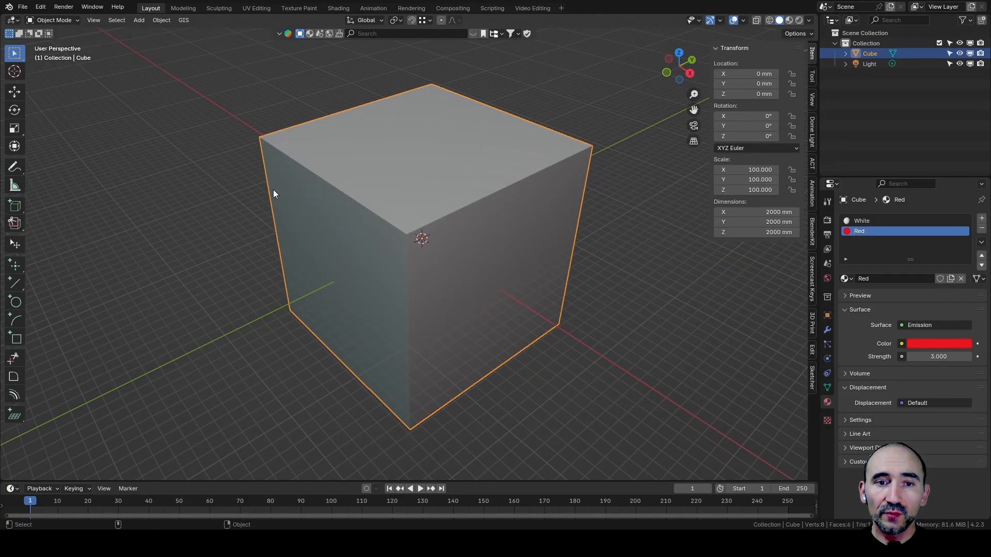
Select the cube and enable the Face Orientation overlay so its outward walls show blue.
{"action": "left_click", "coordinate": [138, 19]}
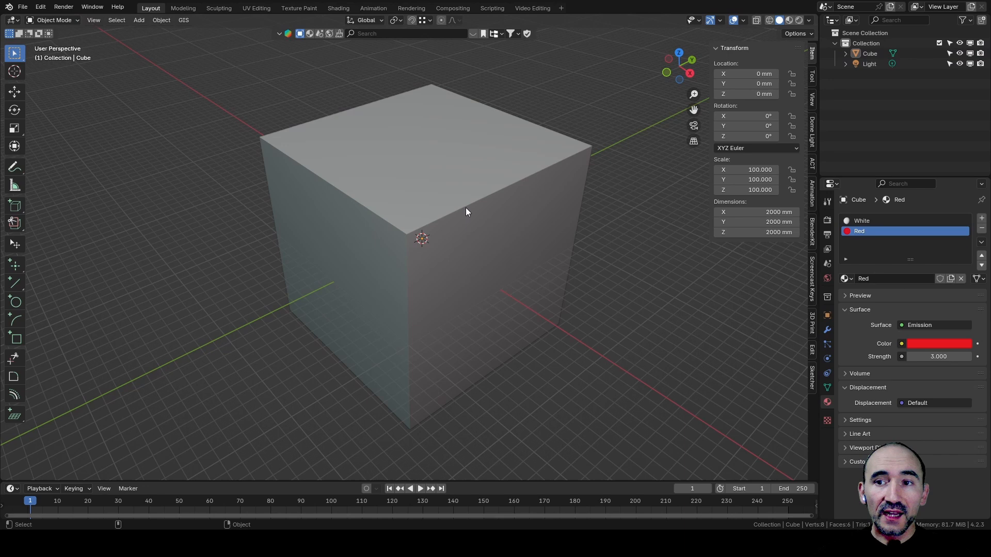
{"action": "left_click", "coordinate": [869, 64]}
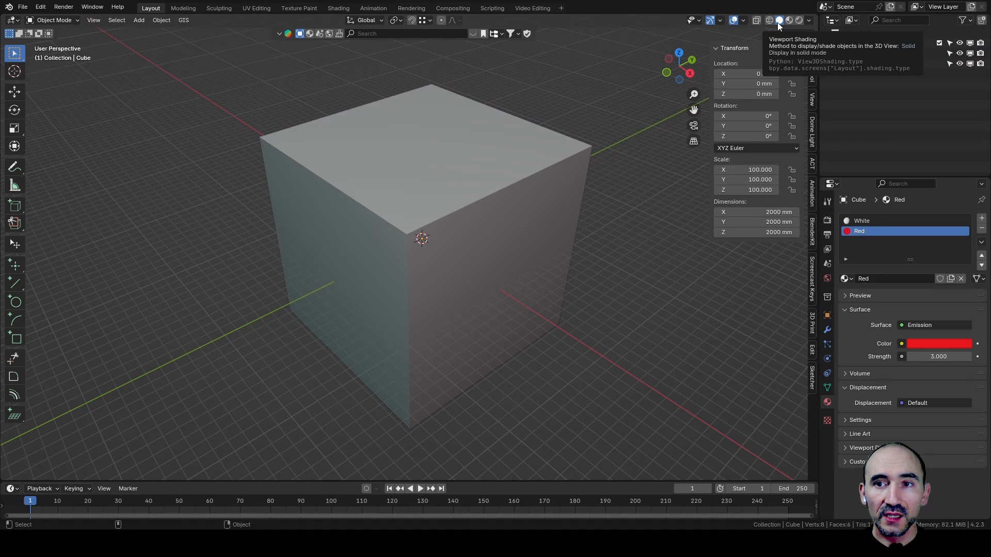
{"action": "mouse_move", "coordinate": [598, 104]}
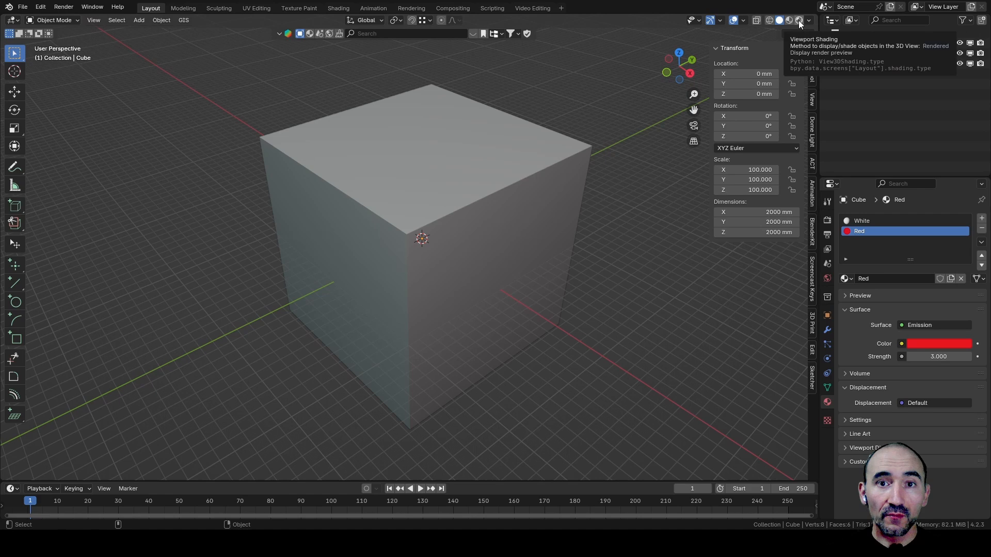
{"action": "left_click", "coordinate": [767, 20]}
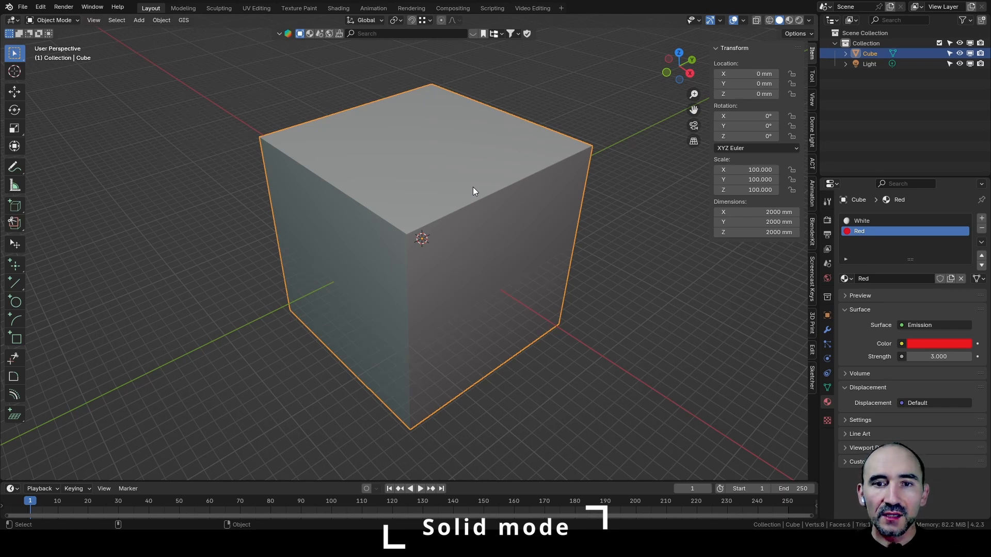
{"action": "left_click", "coordinate": [742, 20]}
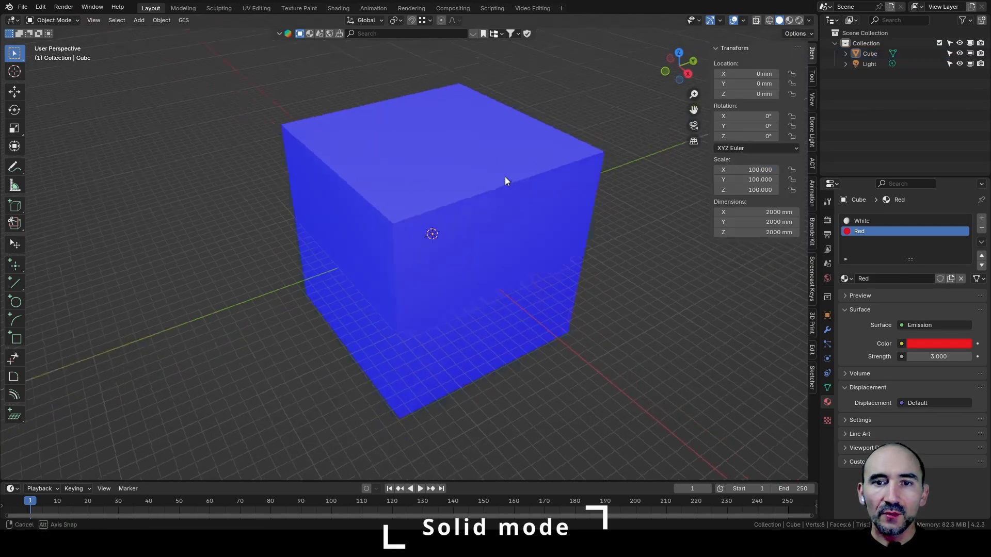
Orbit around the cube and select it, ready to annotate its outward face direction.
{"action": "left_click_drag", "start_coordinate": [505, 180], "coordinate": [404, 156]}
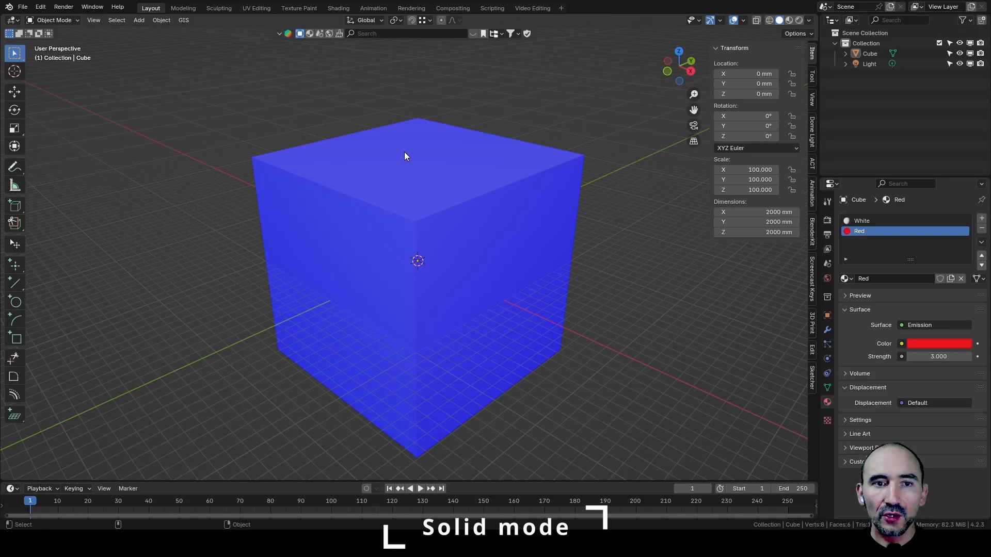
{"action": "left_click", "coordinate": [13, 167]}
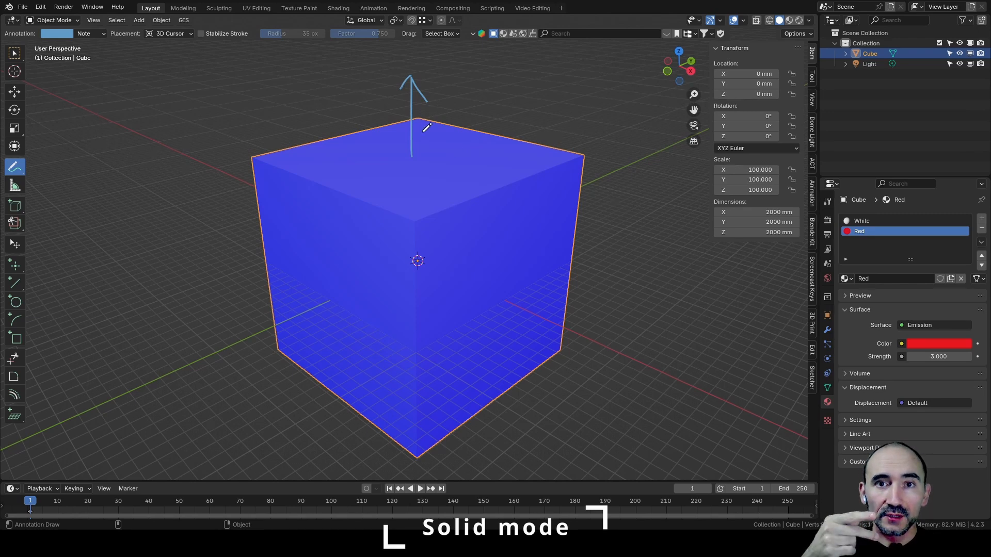
{"action": "mouse_move", "coordinate": [446, 176]}
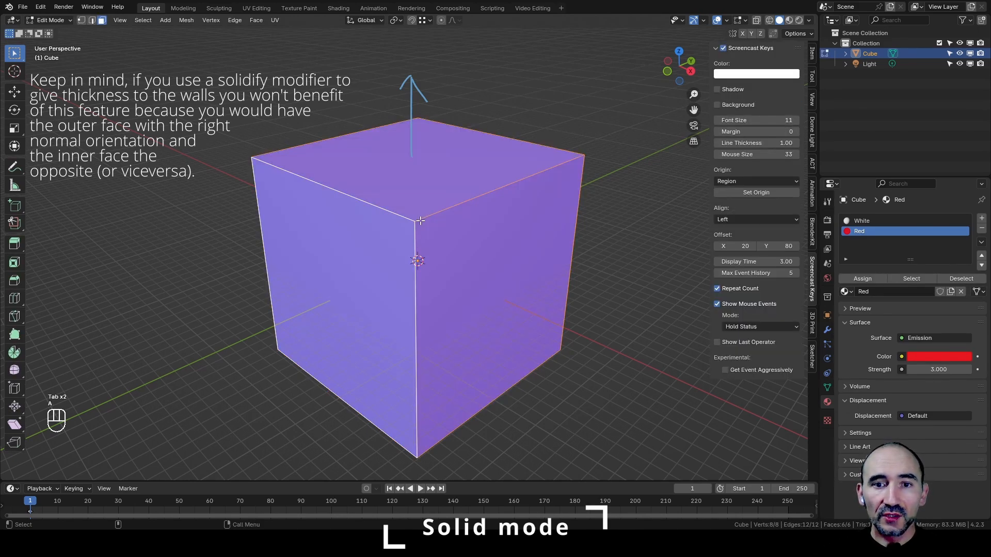
Recalculate the cube's normals with Inside enabled so they point into the room.
{"action": "key", "text": "shift+n"}
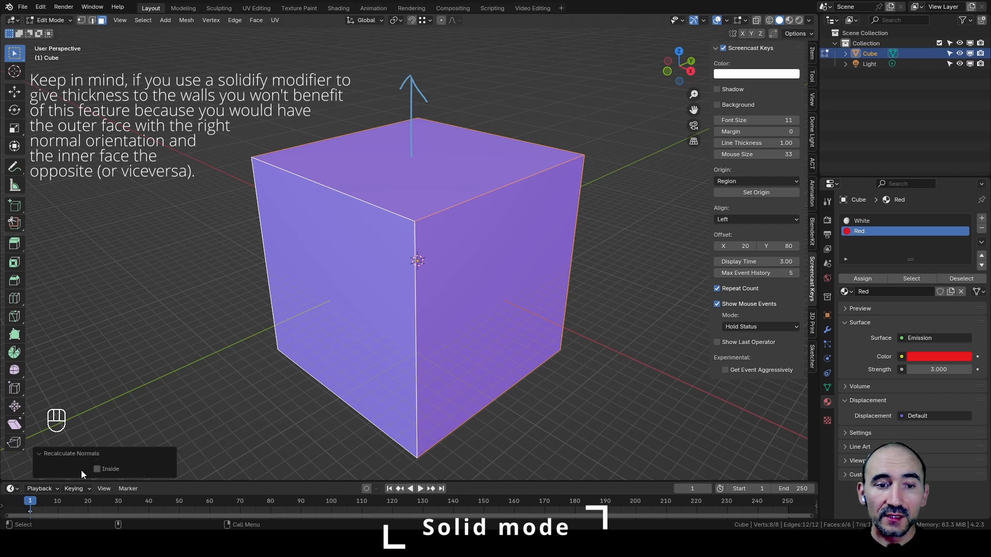
{"action": "left_click", "coordinate": [97, 468]}
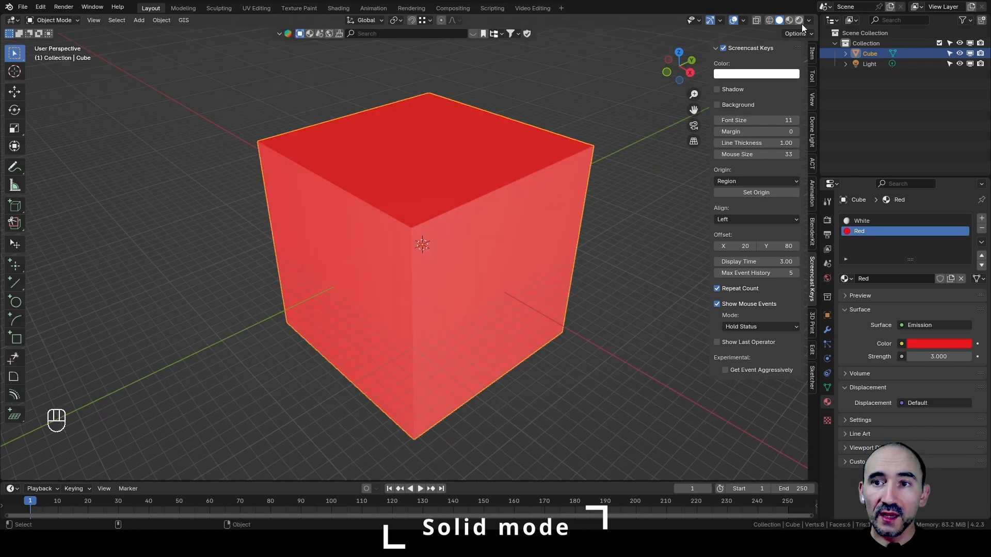
Enable Backface Culling in solid shading and orbit to look into the room's interior.
{"action": "left_click", "coordinate": [810, 20]}
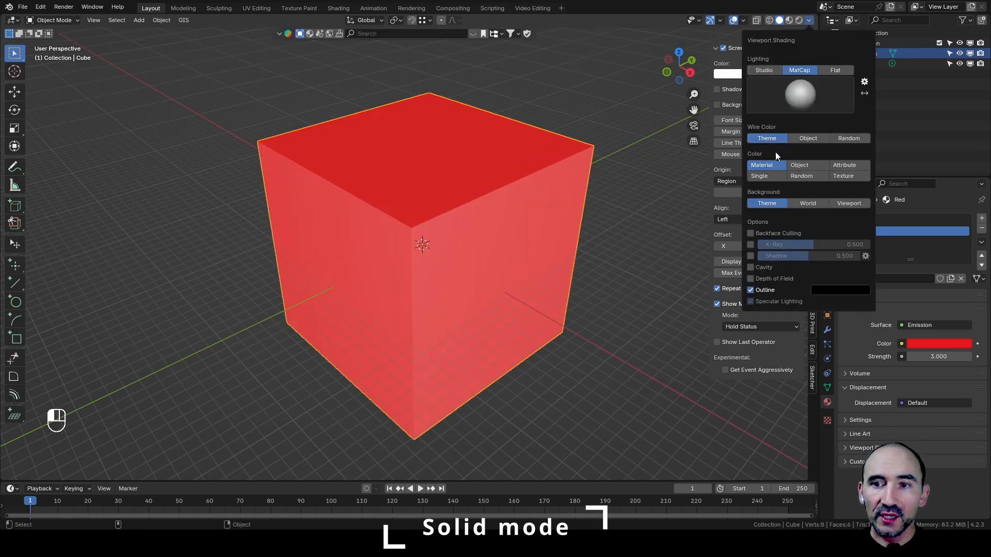
{"action": "left_click", "coordinate": [750, 233]}
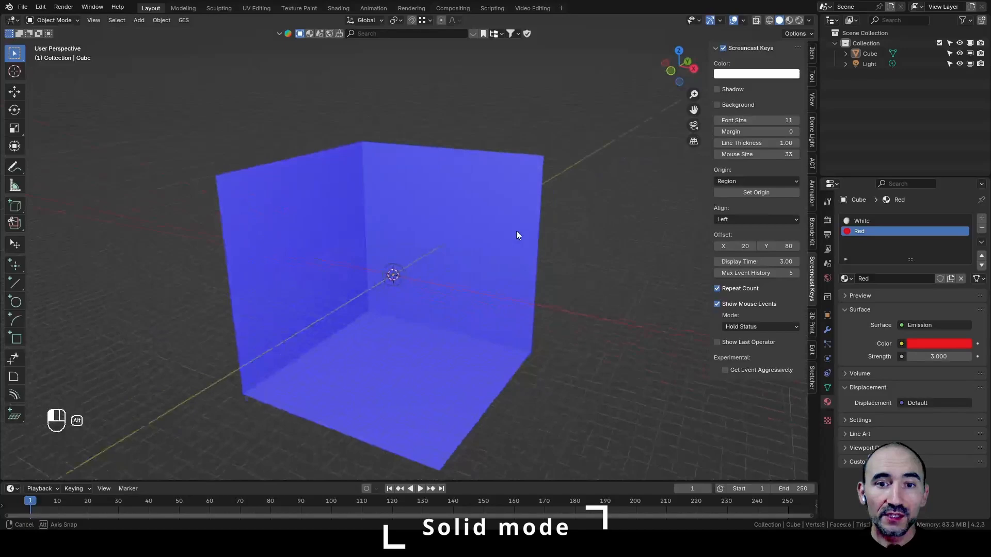
{"action": "left_click_drag", "start_coordinate": [517, 235], "coordinate": [474, 251]}
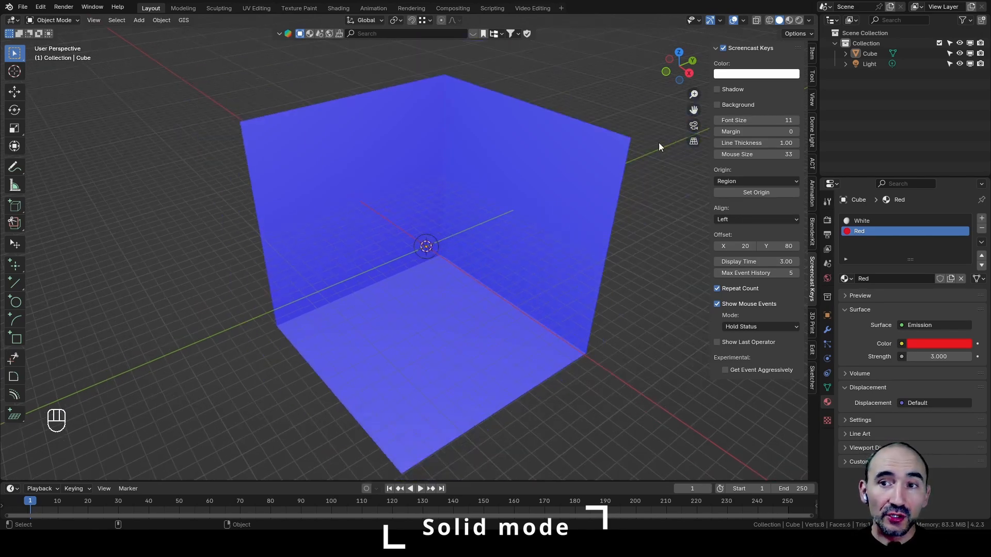
{"action": "mouse_move", "coordinate": [404, 191]}
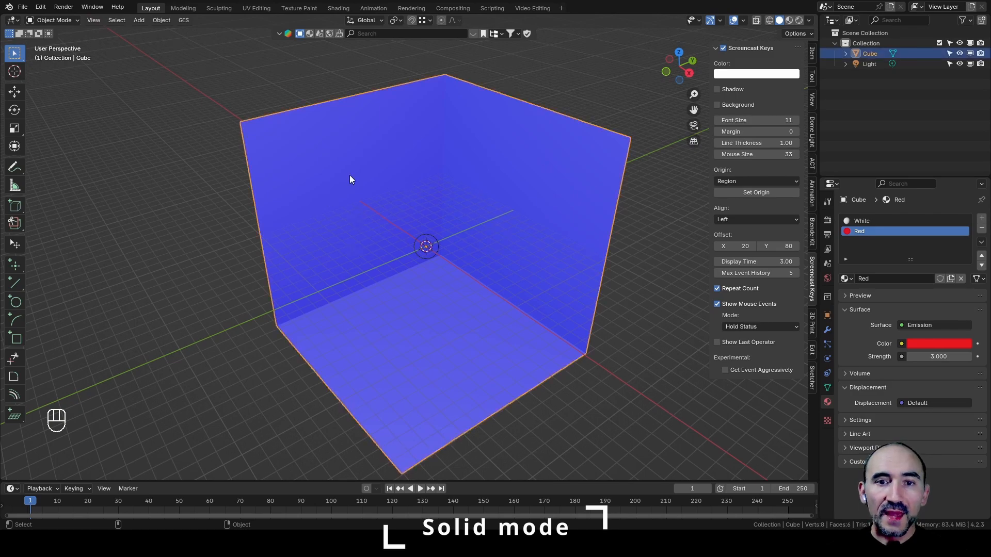
{"action": "mouse_move", "coordinate": [454, 270]}
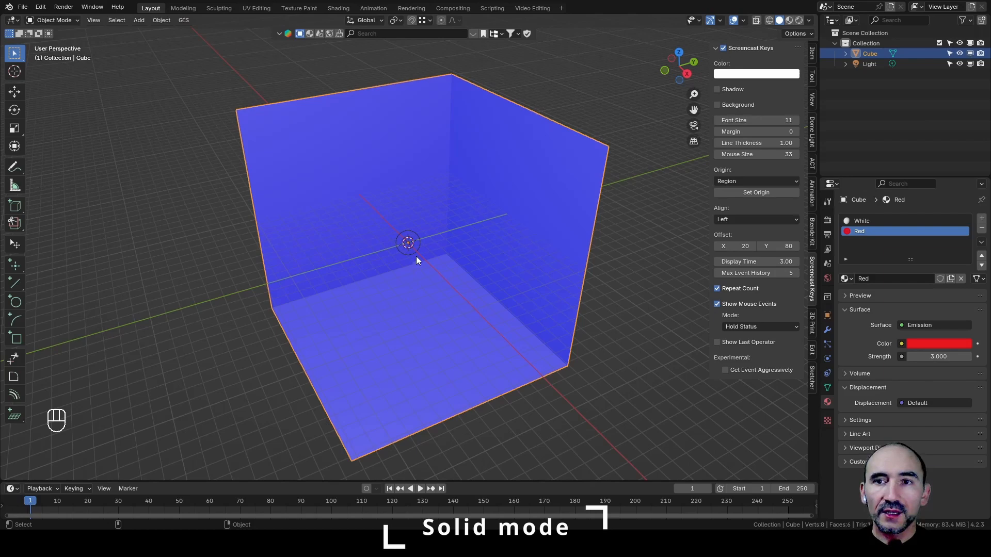
Switch to Material Preview shading and orbit, showing the walls opaque again.
{"action": "left_click", "coordinate": [745, 20]}
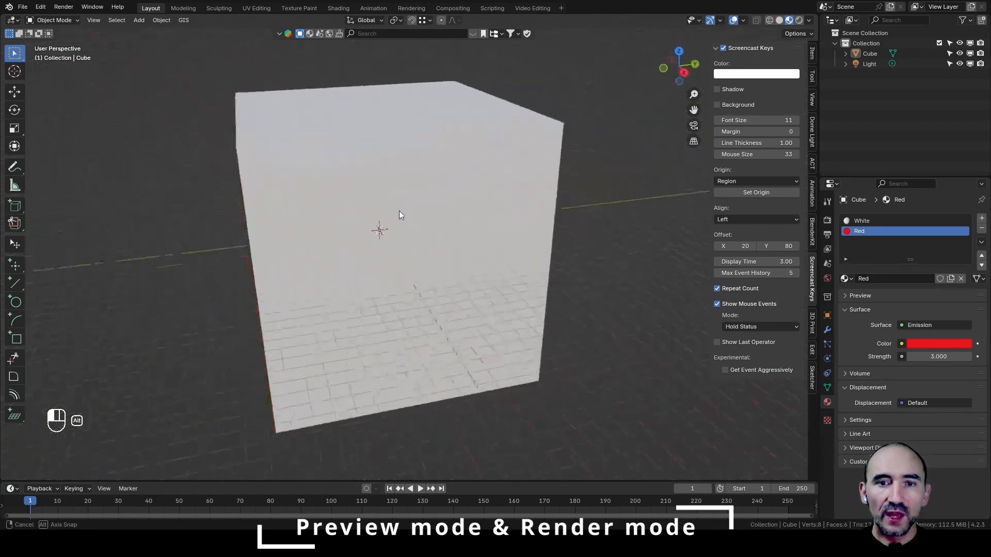
{"action": "left_click_drag", "start_coordinate": [398, 215], "coordinate": [440, 229]}
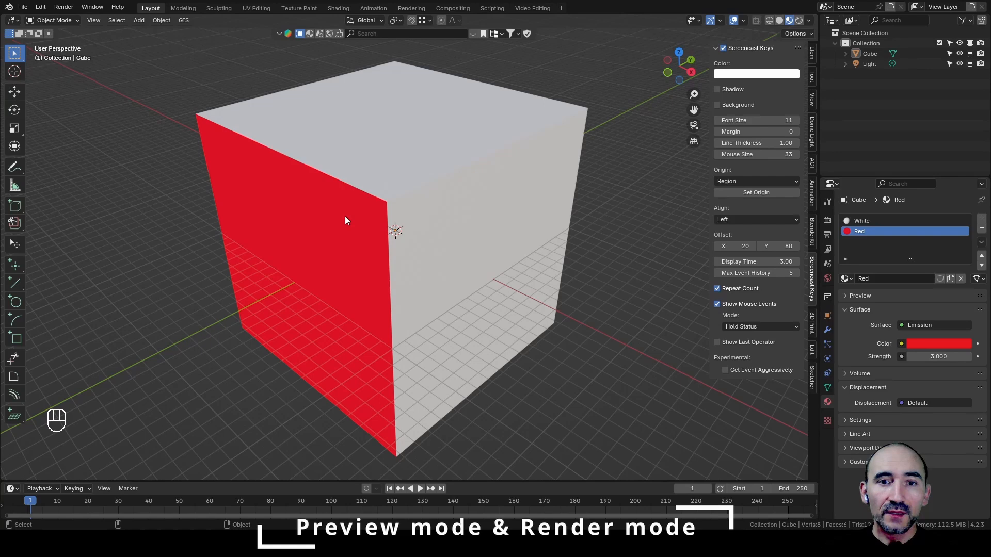
{"action": "mouse_move", "coordinate": [303, 248]}
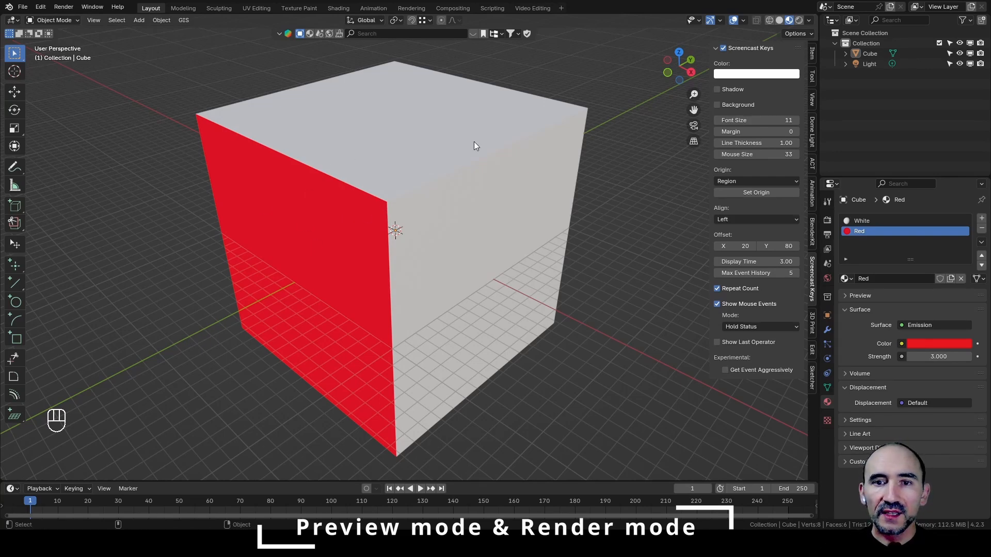
{"action": "mouse_move", "coordinate": [486, 192]}
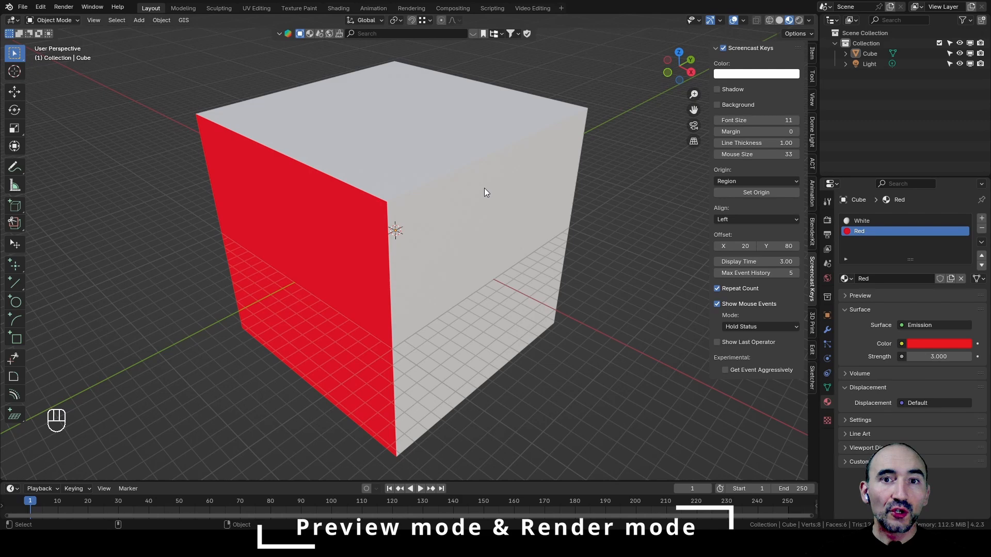
{"action": "mouse_move", "coordinate": [385, 175]}
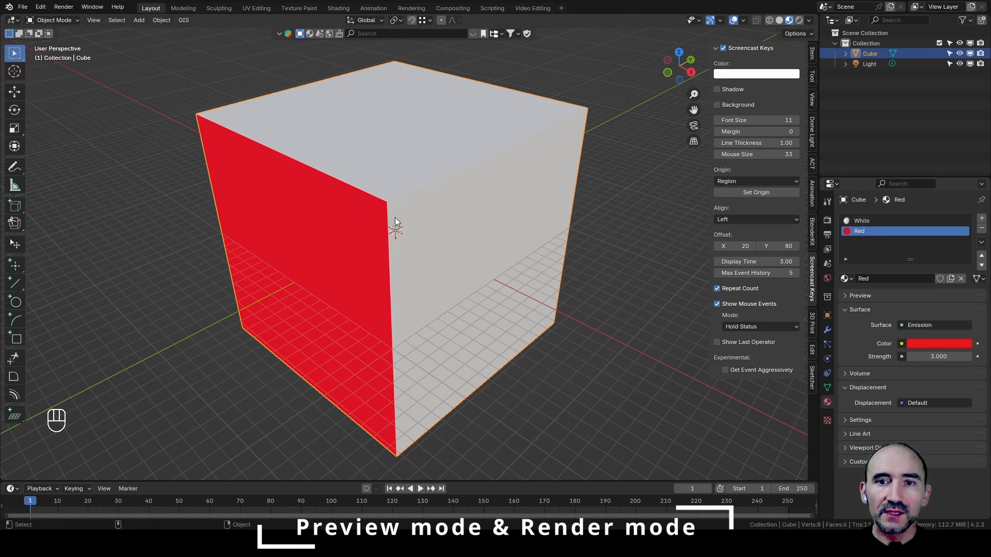
{"action": "mouse_move", "coordinate": [544, 103]}
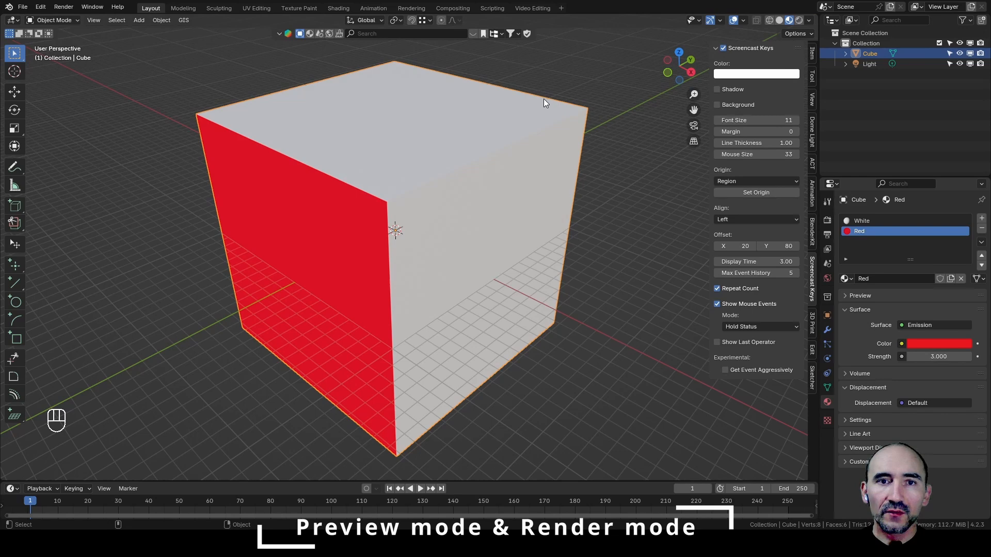
{"action": "mouse_move", "coordinate": [338, 9]}
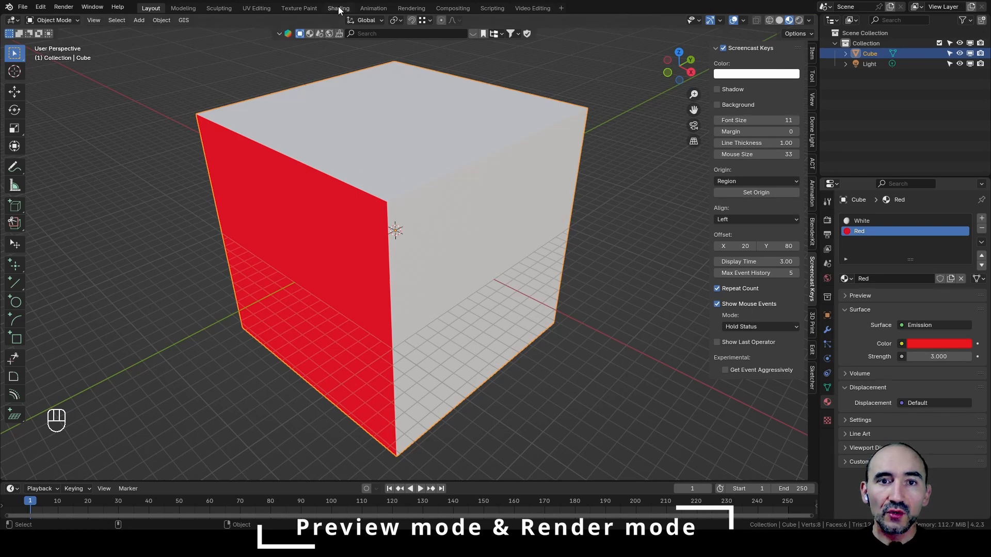
In the Shading workspace, add a Transparent BSDF node to the Red material's tree.
{"action": "left_click", "coordinate": [338, 8]}
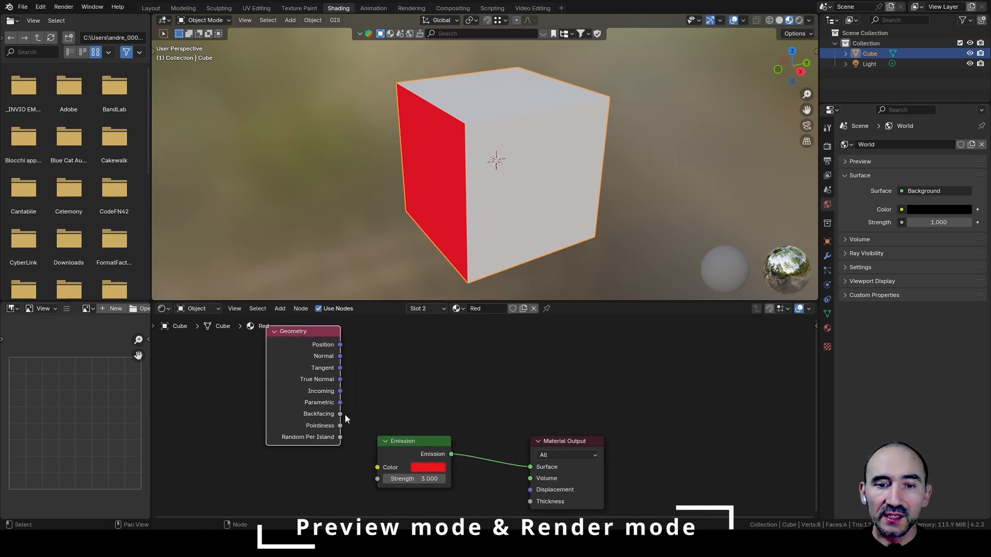
{"action": "mouse_move", "coordinate": [339, 414]}
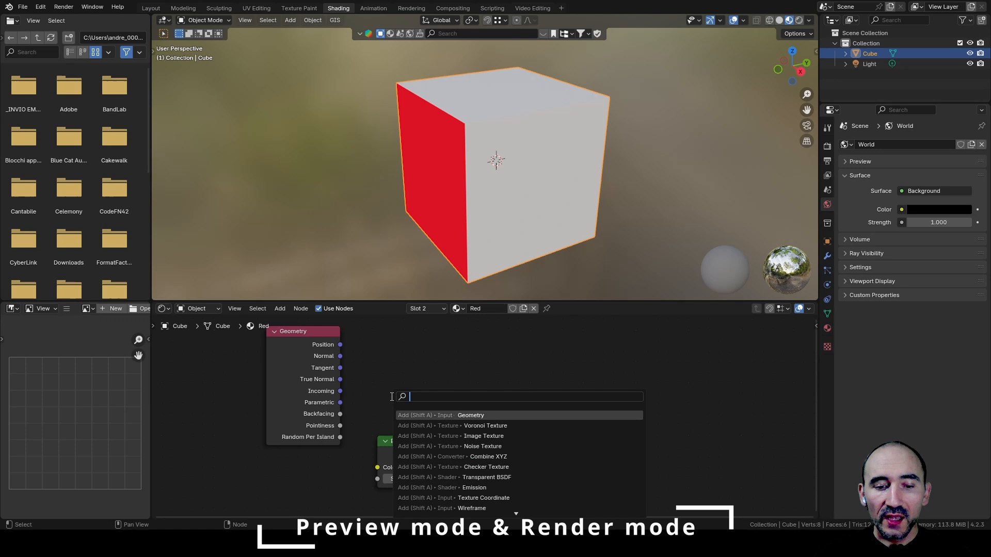
{"action": "type", "text": "trasnpa"}
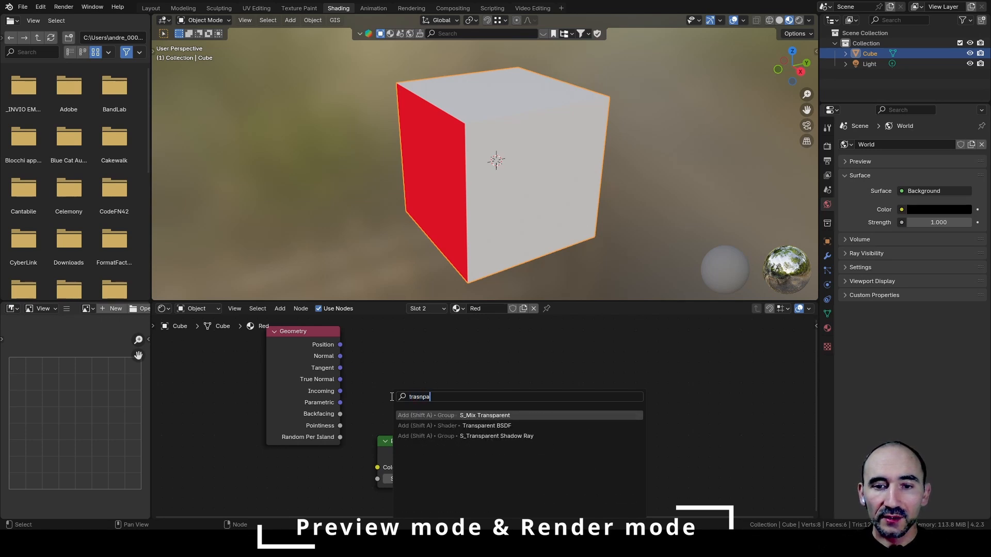
{"action": "left_click", "coordinate": [486, 425]}
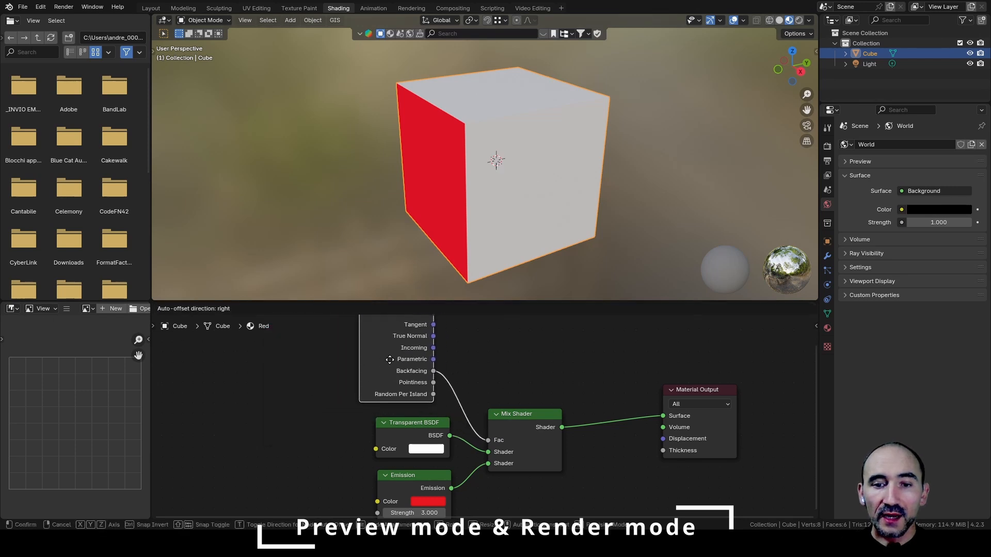
{"action": "left_click", "coordinate": [524, 441]}
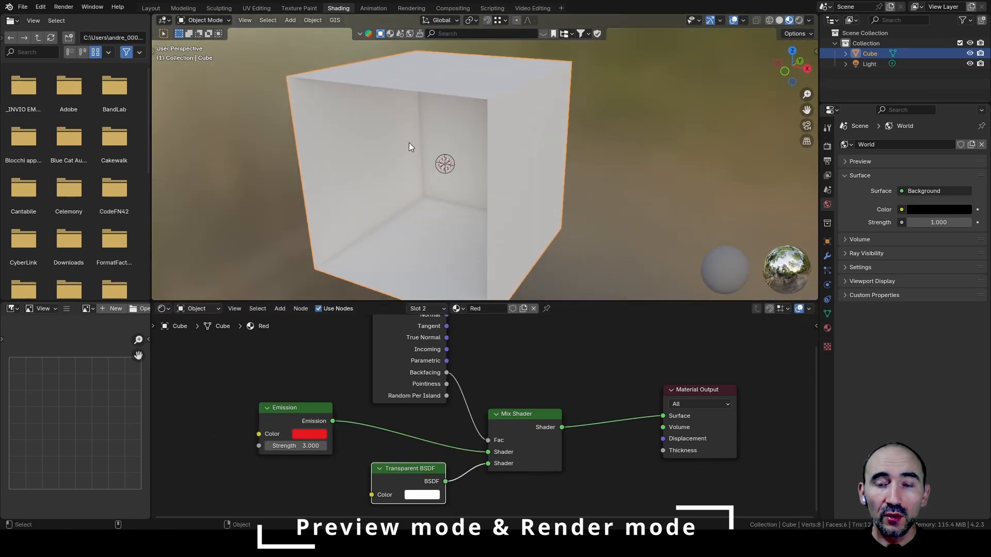
{"action": "mouse_move", "coordinate": [496, 64]}
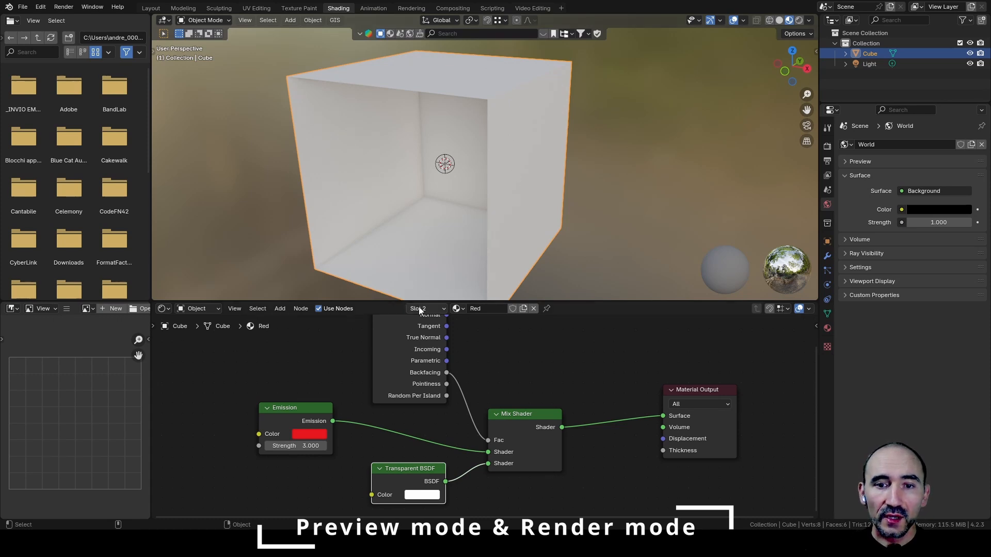
Switch to the White material and add a Geometry input node for its Backfacing mix.
{"action": "left_click", "coordinate": [386, 331]}
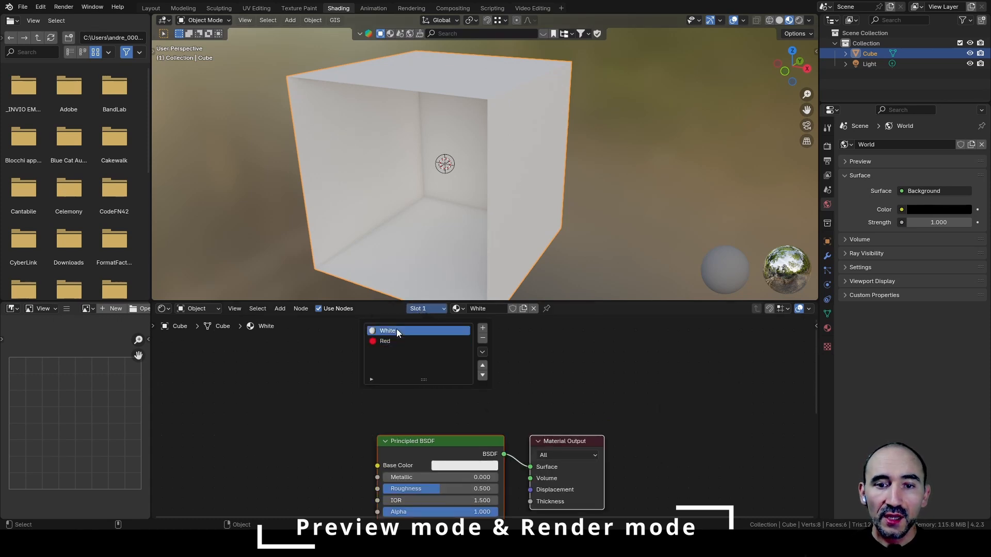
{"action": "type", "text": "geom"}
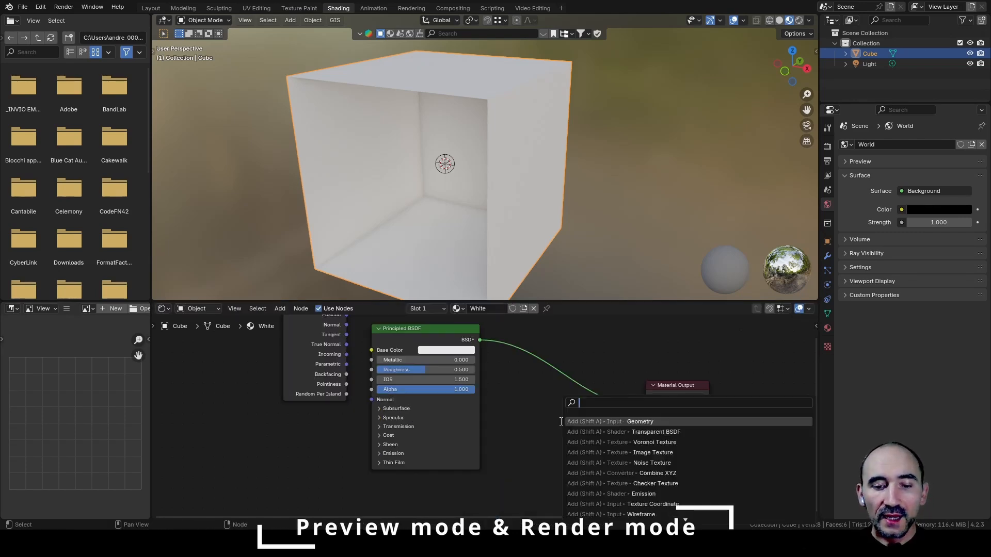
{"action": "left_click", "coordinate": [640, 431]}
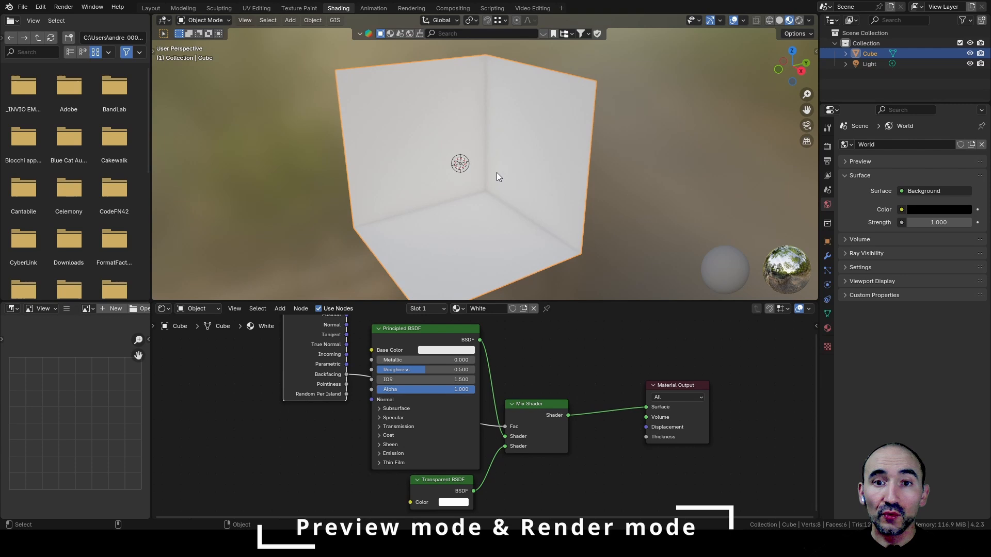
{"action": "mouse_move", "coordinate": [539, 205]}
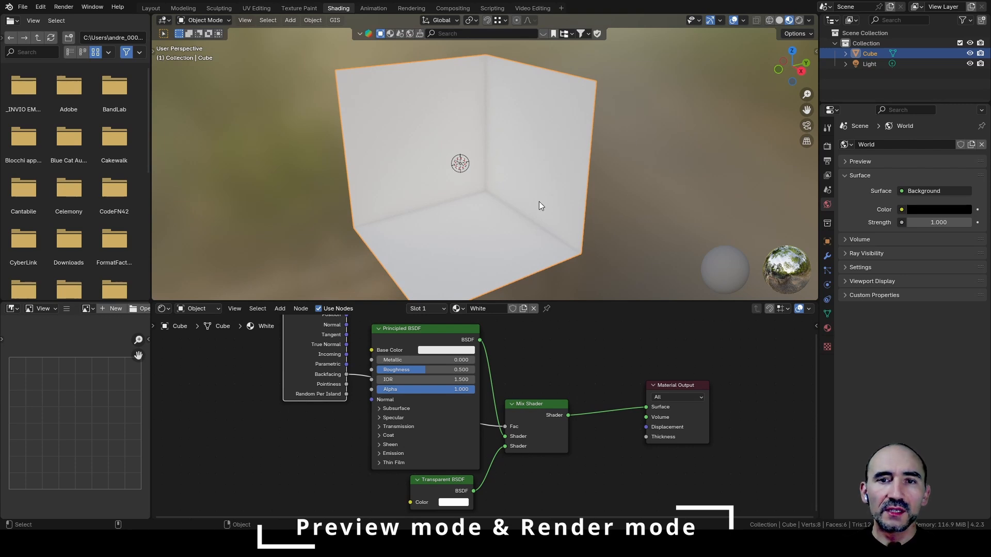
{"action": "mouse_move", "coordinate": [504, 196]}
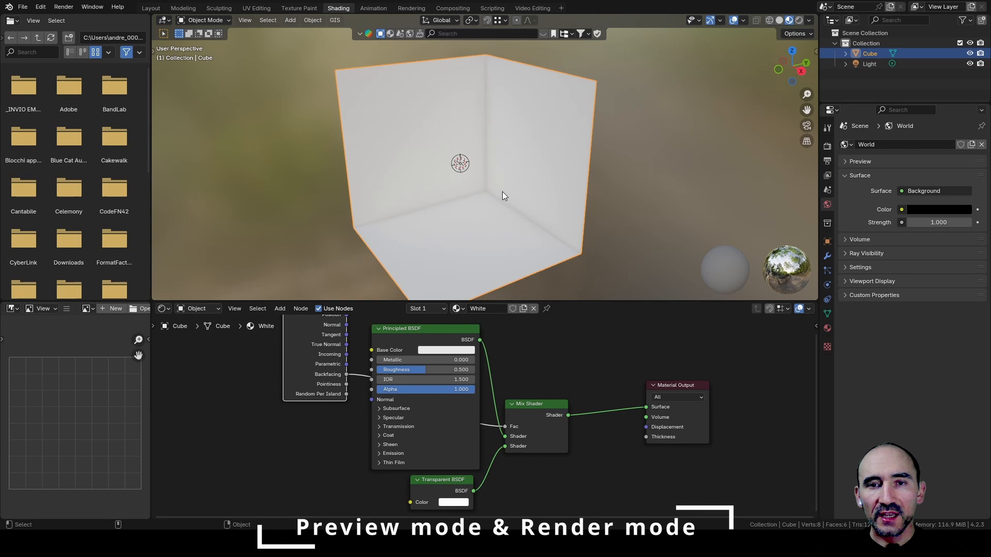
{"action": "mouse_move", "coordinate": [635, 105]}
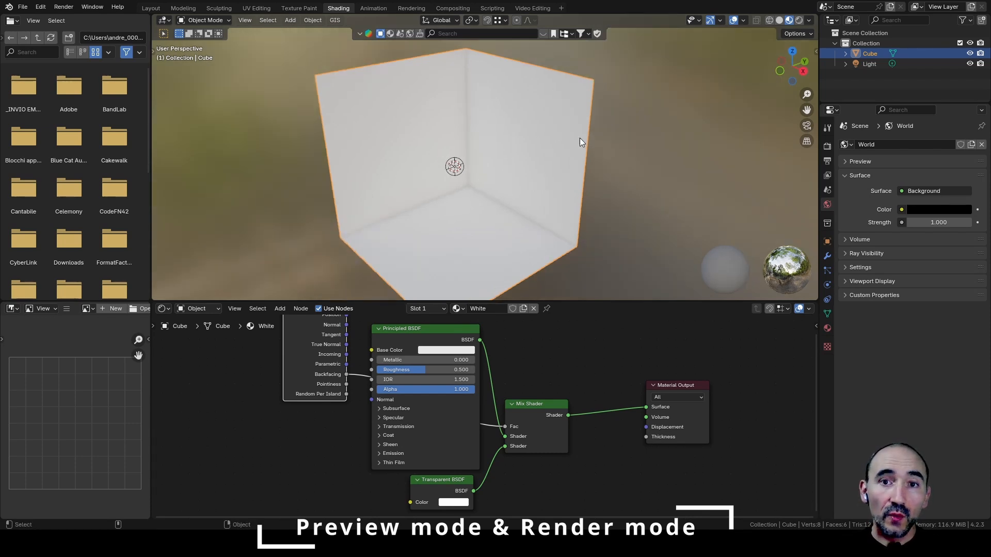
{"action": "mouse_move", "coordinate": [512, 159]}
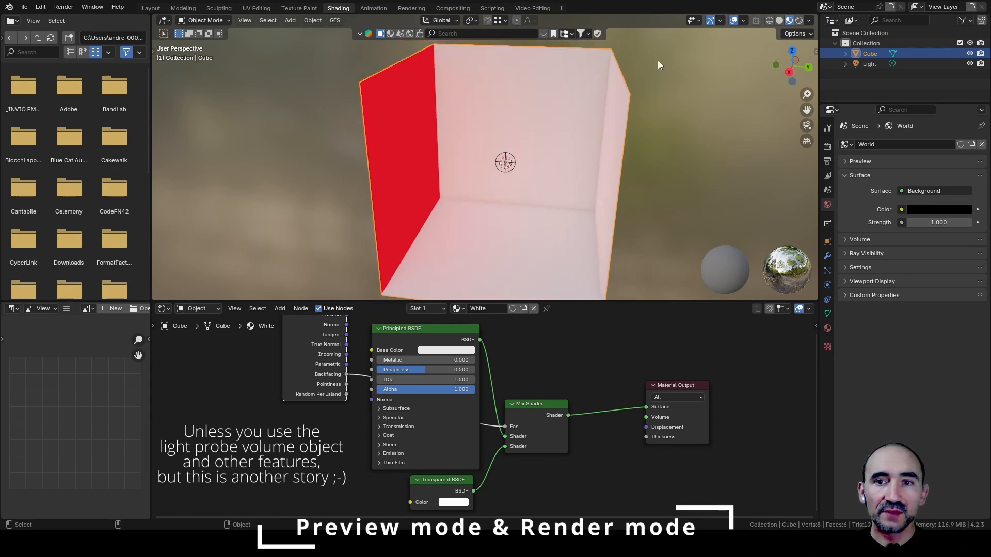
Orbit the room to view another side of the see-through cube.
{"action": "left_click_drag", "start_coordinate": [657, 63], "coordinate": [360, 167]}
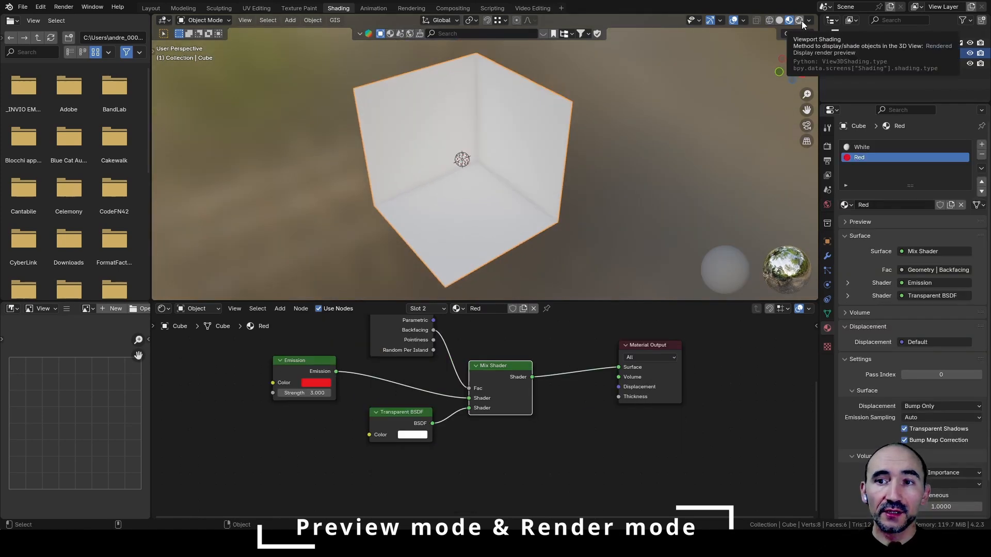
Preview the glowing red cube in Rendered shading, then return the viewport to Solid.
{"action": "left_click", "coordinate": [799, 20]}
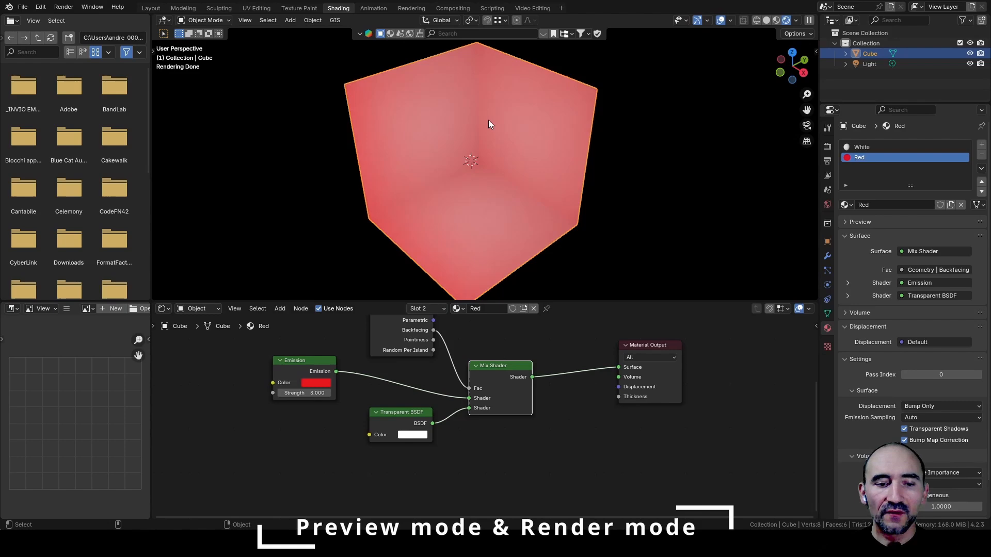
{"action": "key", "text": "Tab"}
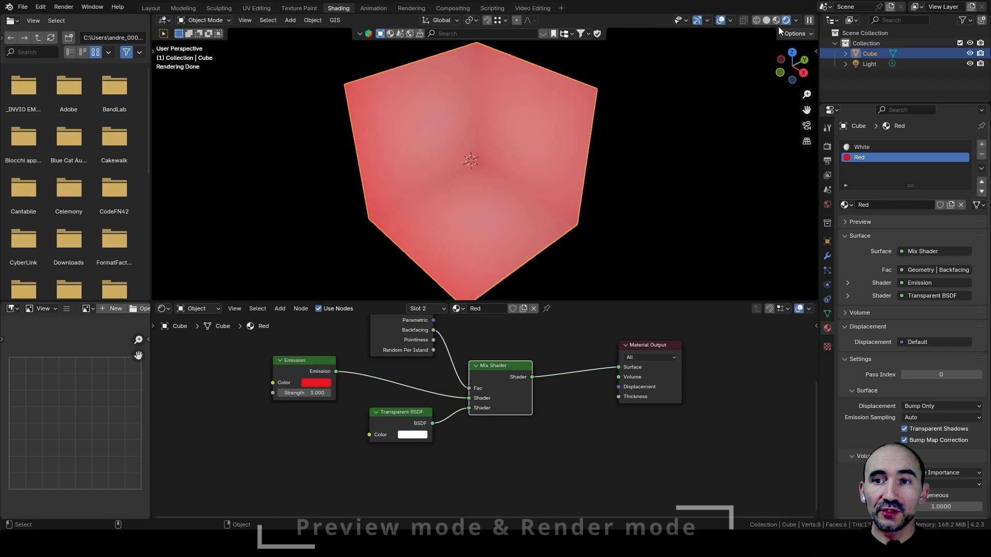
{"action": "left_click", "coordinate": [808, 21]}
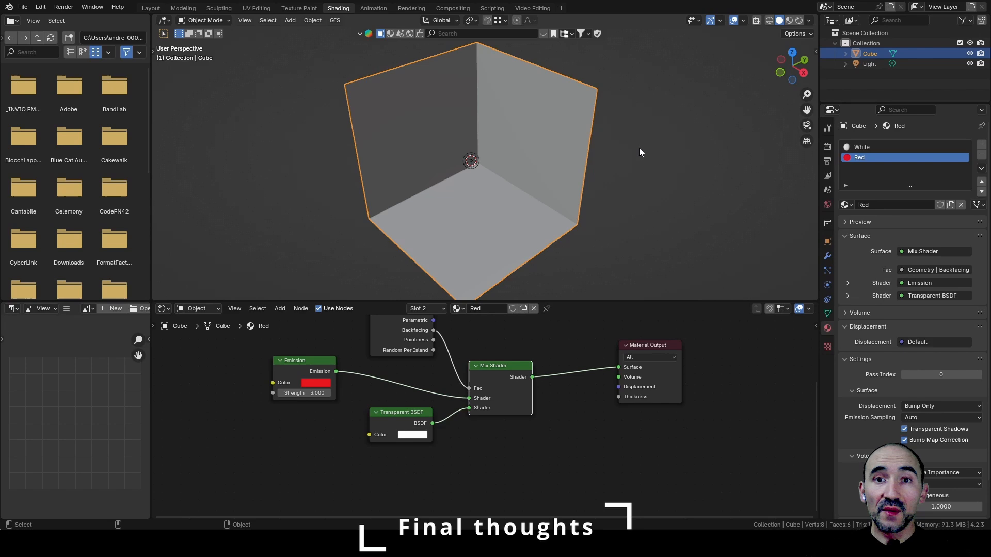
Enable Backface Culling for the Layout workspace's viewport so its near walls hide too.
{"action": "left_click", "coordinate": [151, 7]}
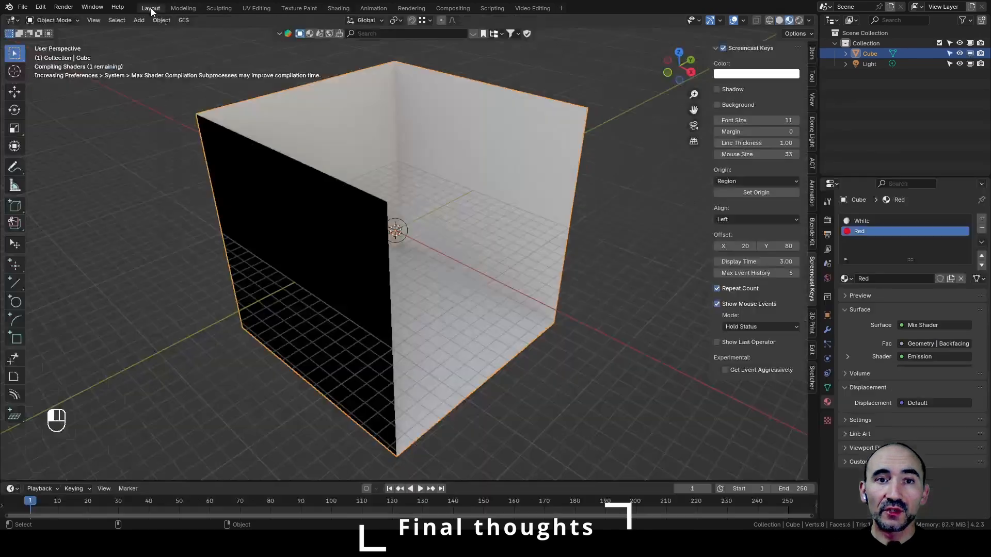
{"action": "left_click", "coordinate": [339, 7]}
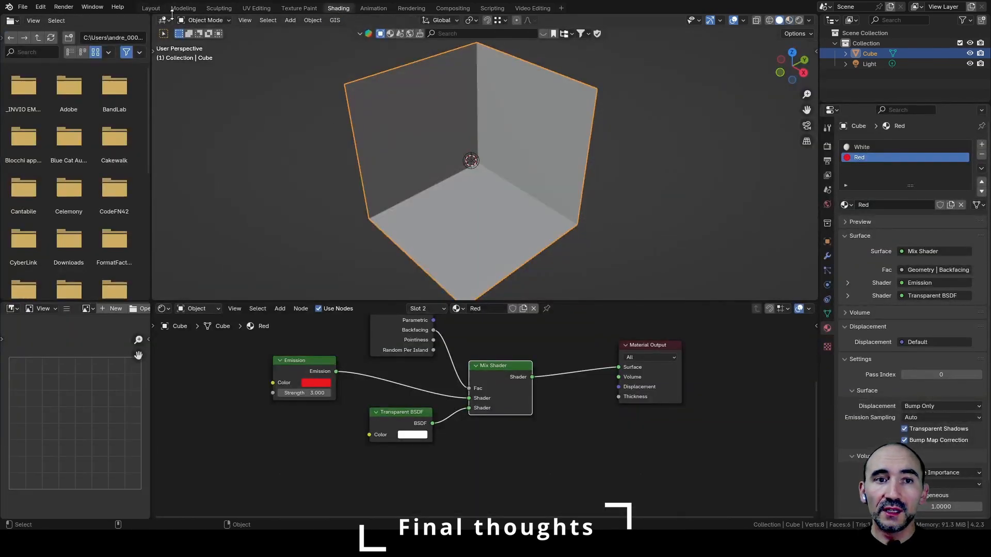
{"action": "left_click", "coordinate": [164, 20]}
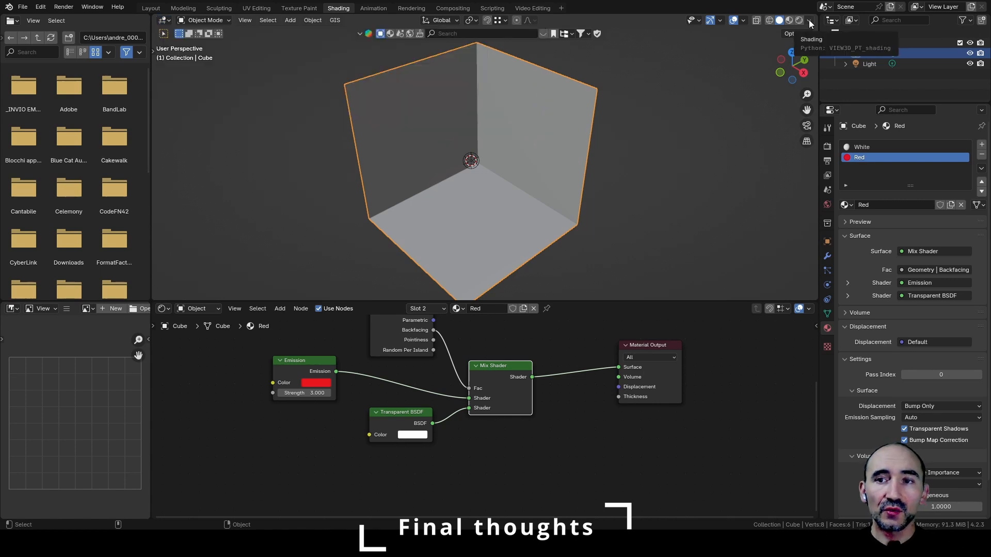
{"action": "left_click", "coordinate": [809, 20]}
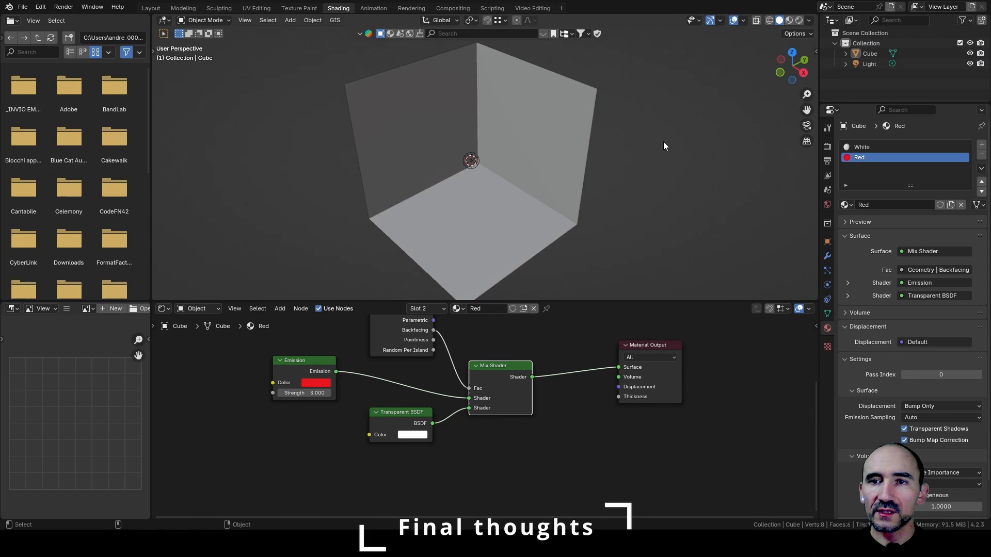
{"action": "left_click", "coordinate": [151, 7]}
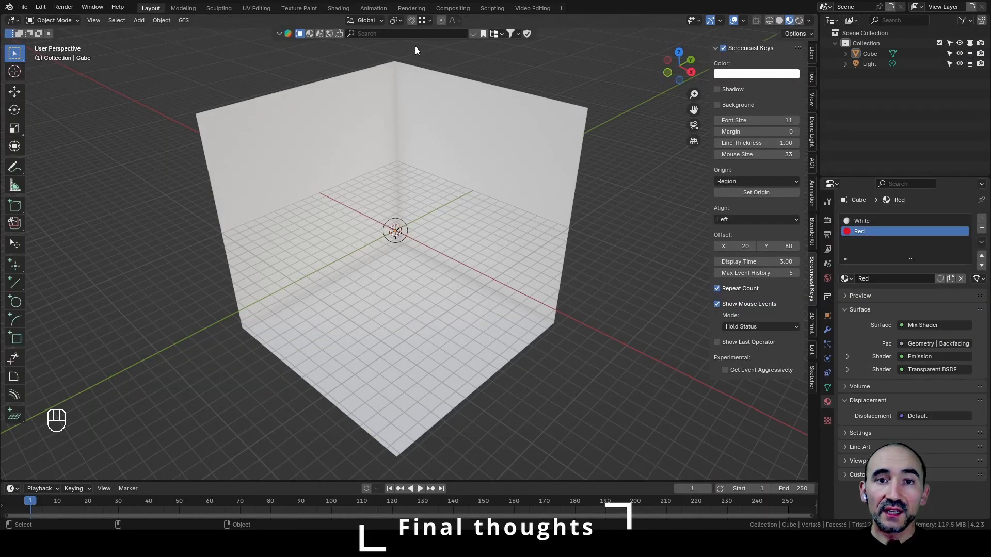
{"action": "mouse_move", "coordinate": [457, 100]}
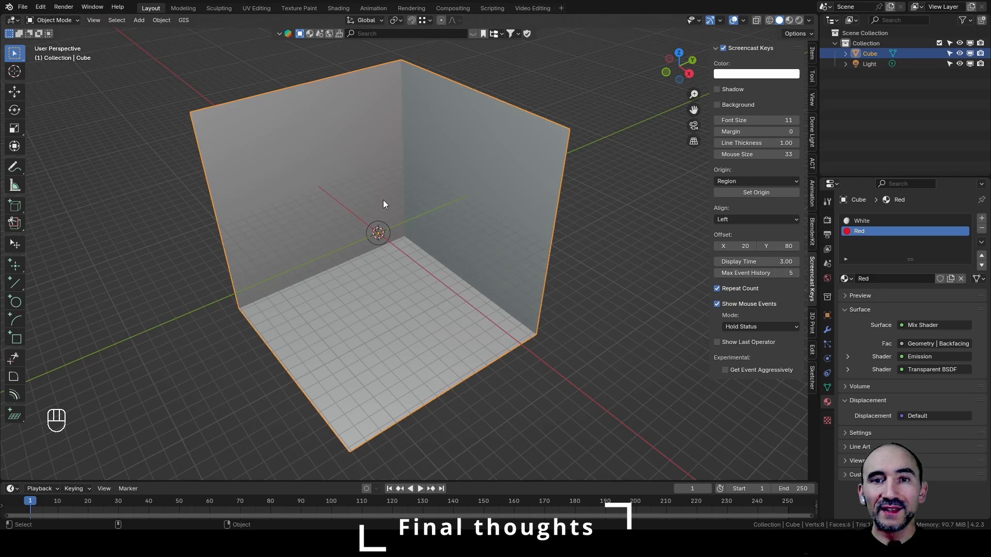
{"action": "mouse_move", "coordinate": [398, 200]}
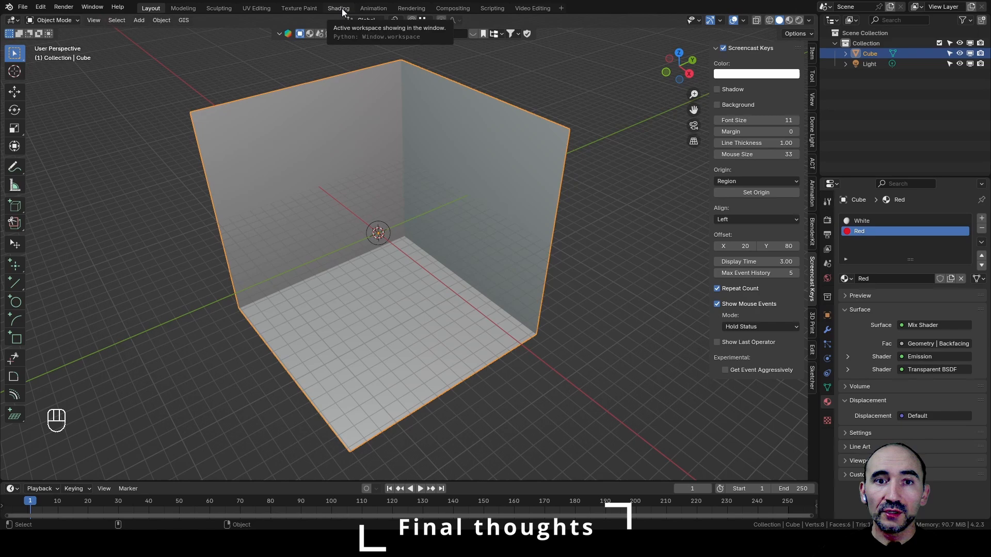
Return to the Shading workspace and put the cube into Edit Mode.
{"action": "left_click", "coordinate": [339, 7]}
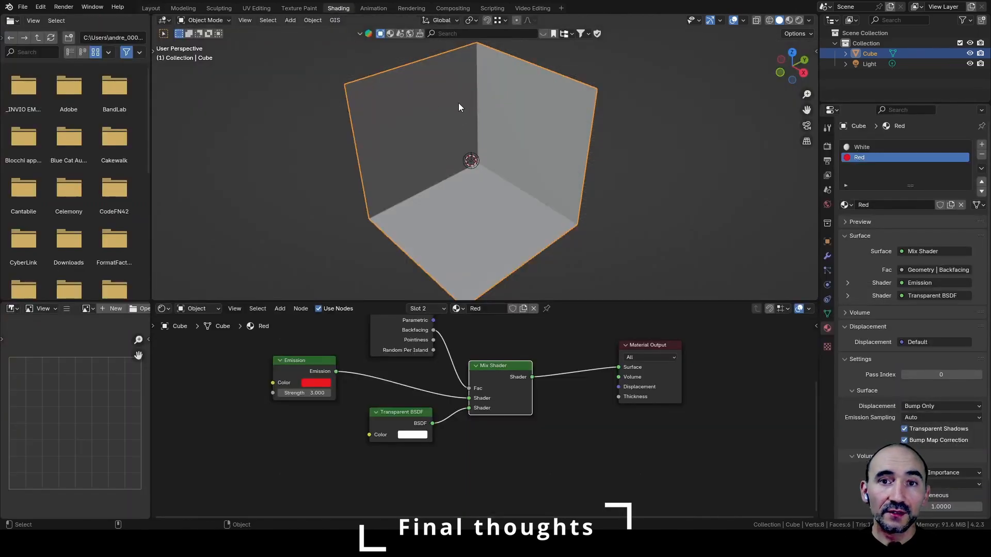
{"action": "mouse_move", "coordinate": [458, 107]}
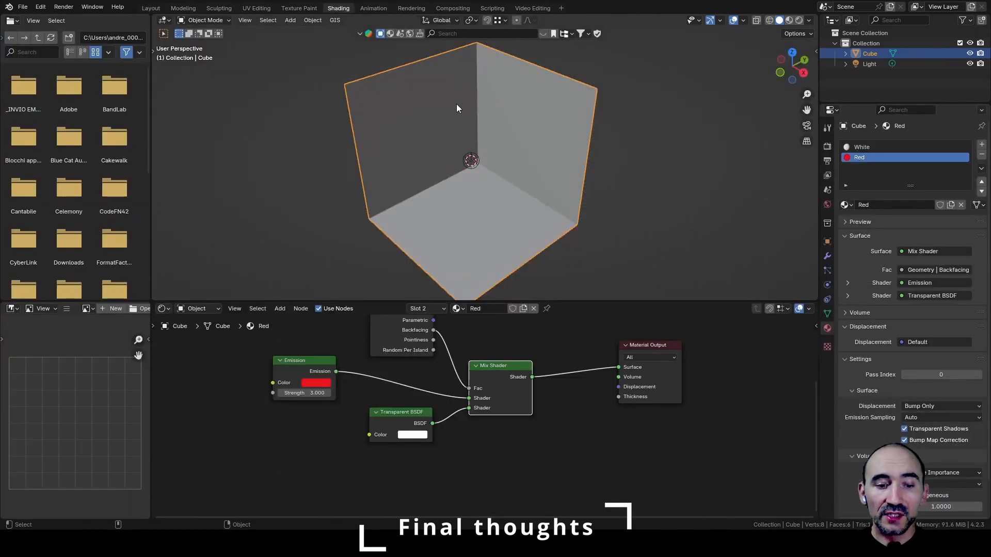
{"action": "key", "text": "Tab"}
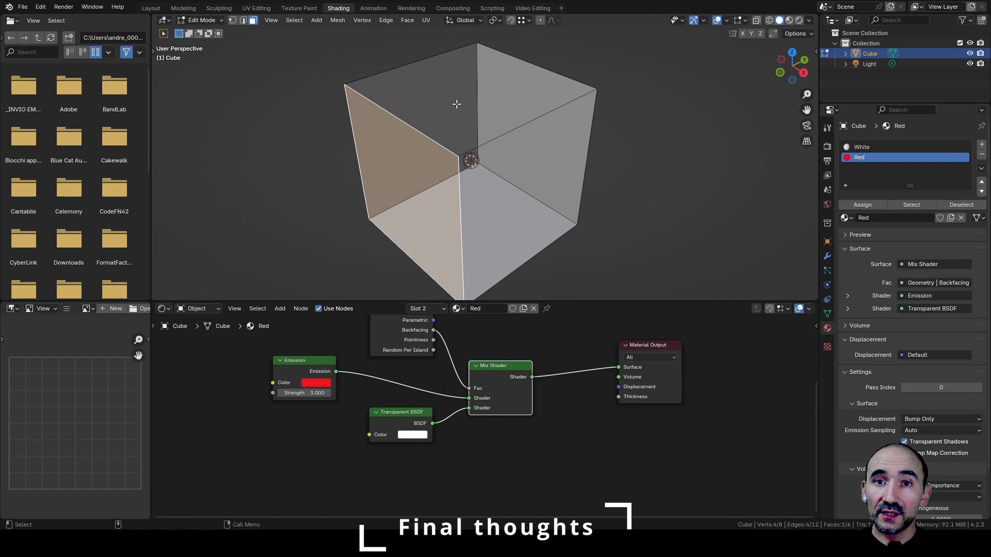